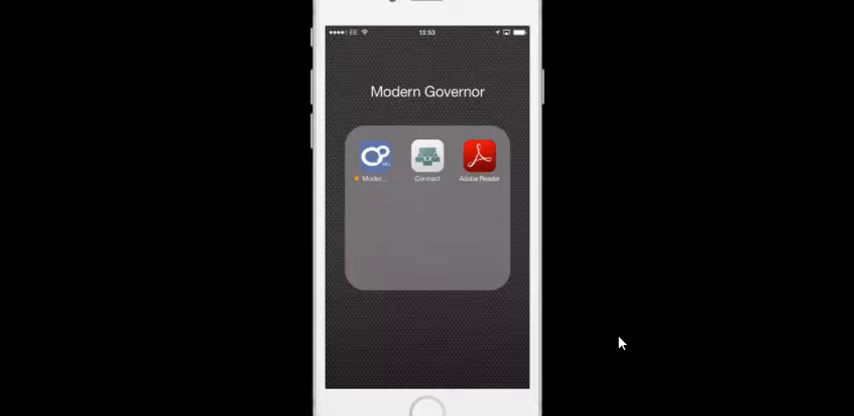
Step: Launch the Connect app from the Modern Governor folder on the Home Screen
click(427, 157)
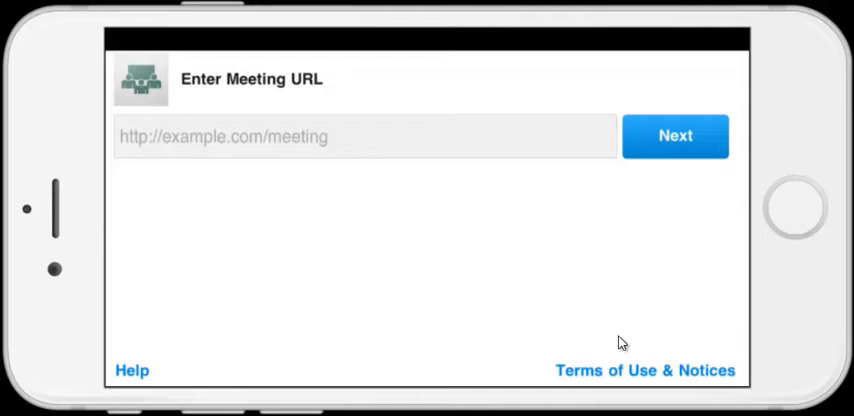
Step: Enter and submit moderngovernor.adobeconnect.com/governorlive as the meeting URL
click(365, 136)
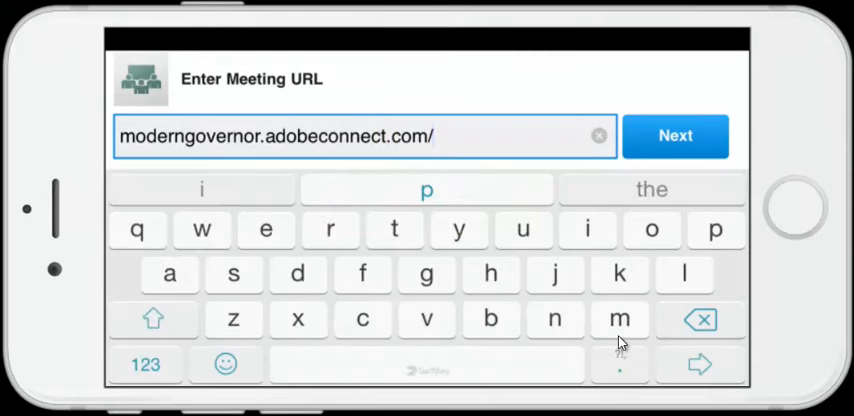
text(governorlive)
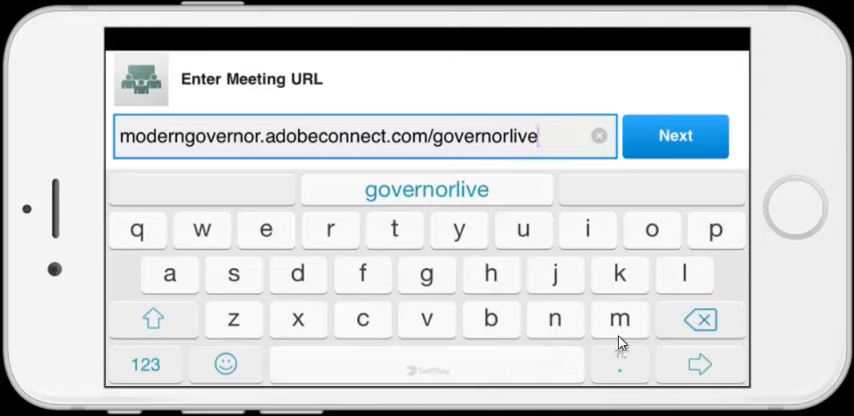
click(675, 135)
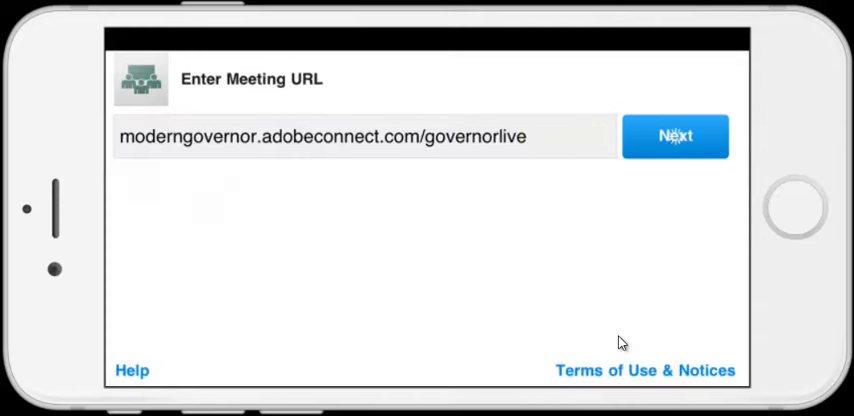
click(675, 136)
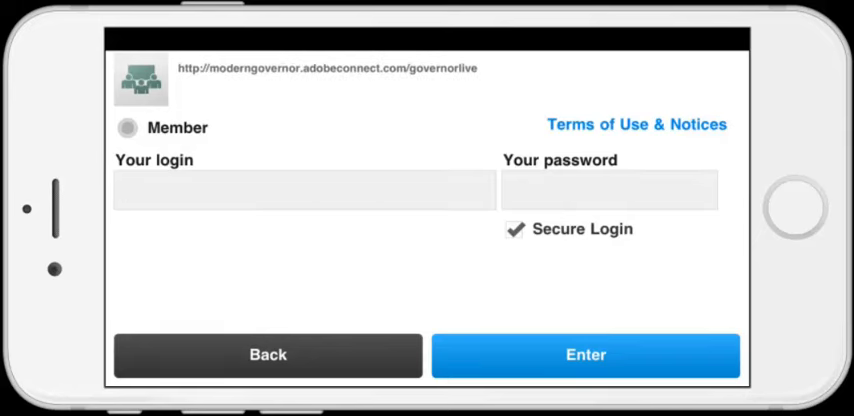
text(your)
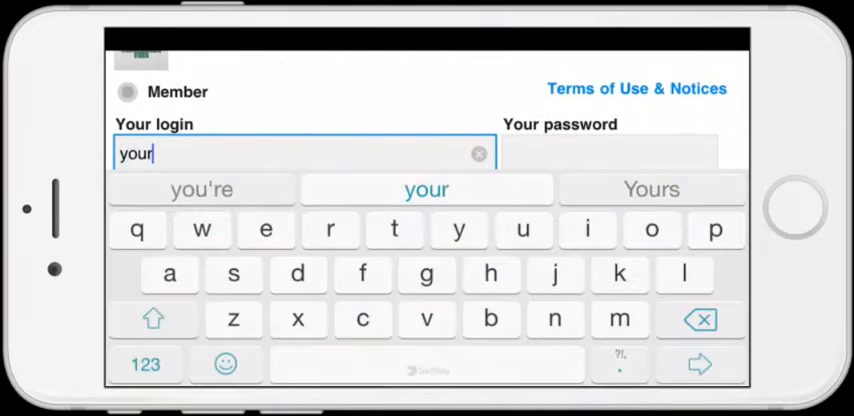
text(email)
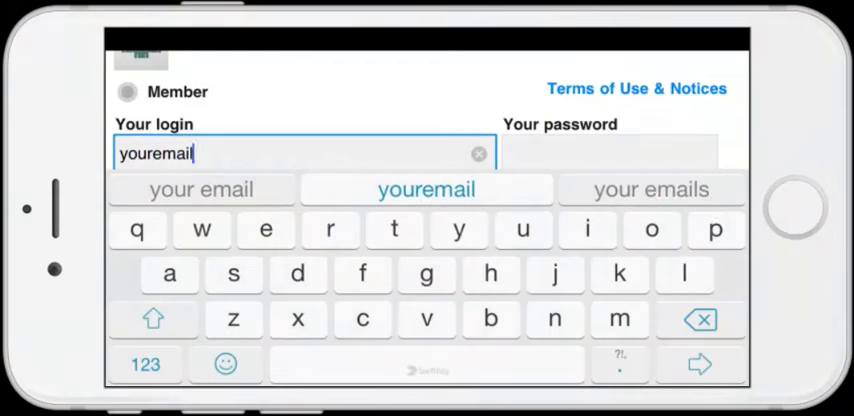
text(@)
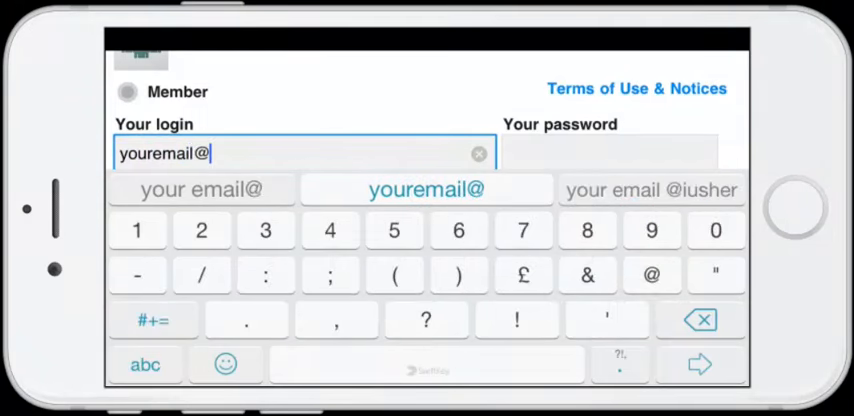
text(wherever)
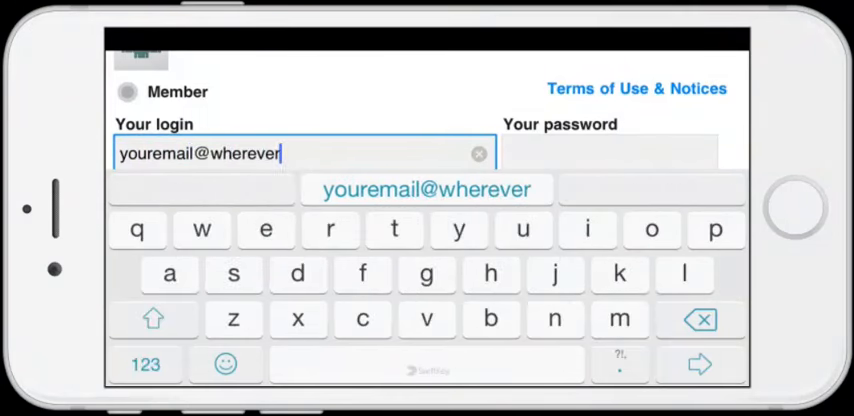
text(.com)
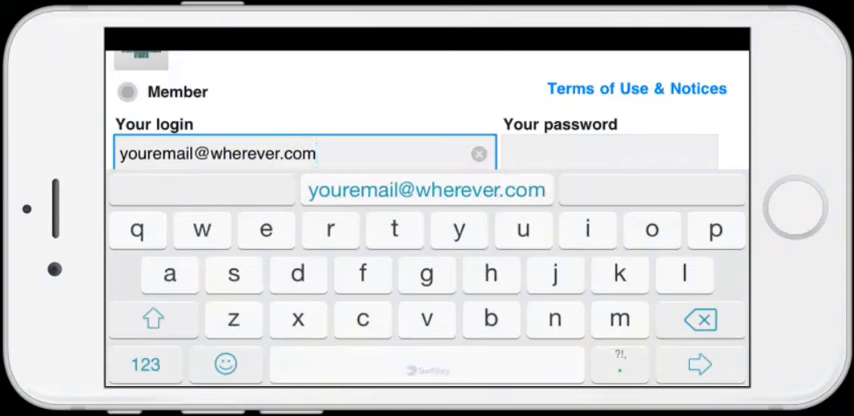
click(608, 183)
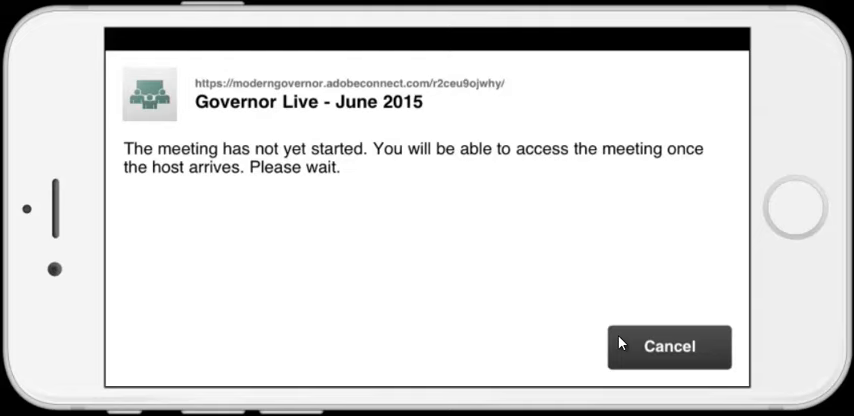
Step: Leave the Governor Live - June 2015 meeting-not-started waiting screen
click(669, 346)
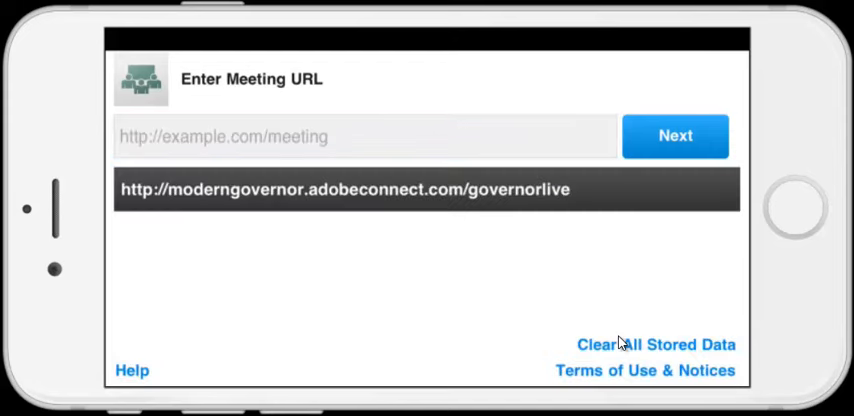
Step: Reopen the saved governorlive address and submit it to reach the prefilled login
click(426, 189)
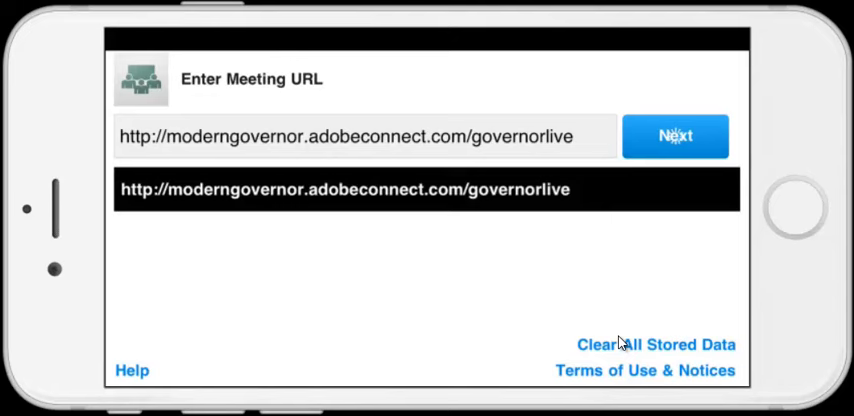
click(675, 136)
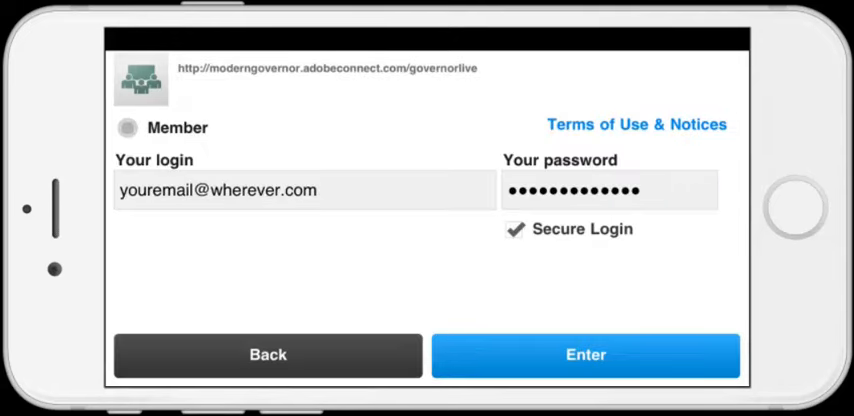